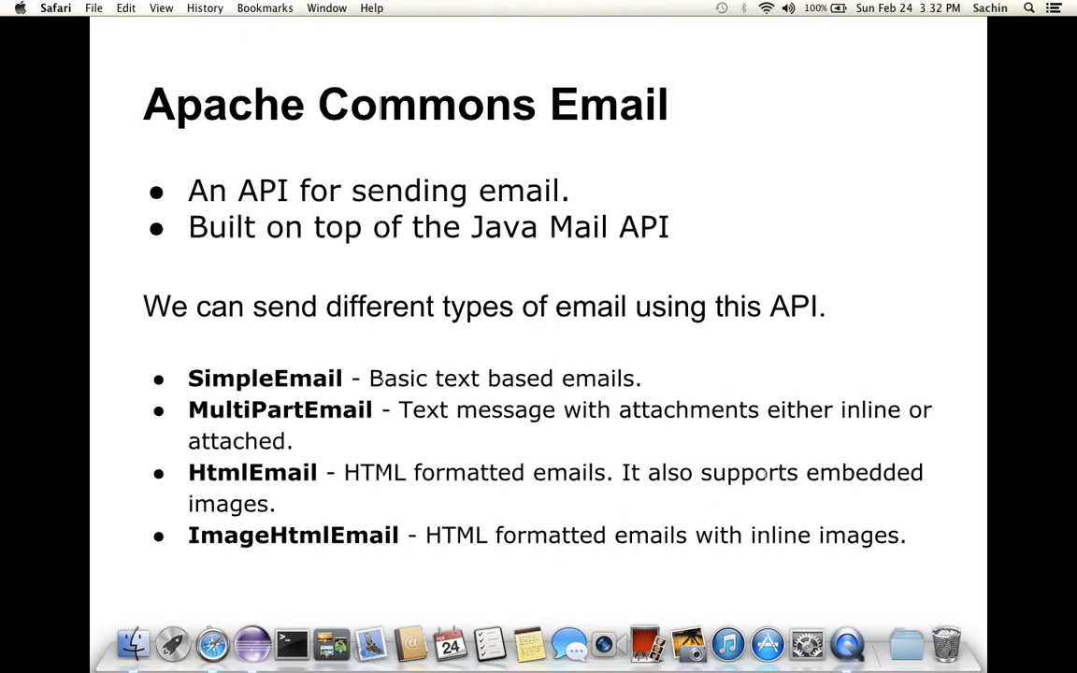
mouse_move(1021, 269)
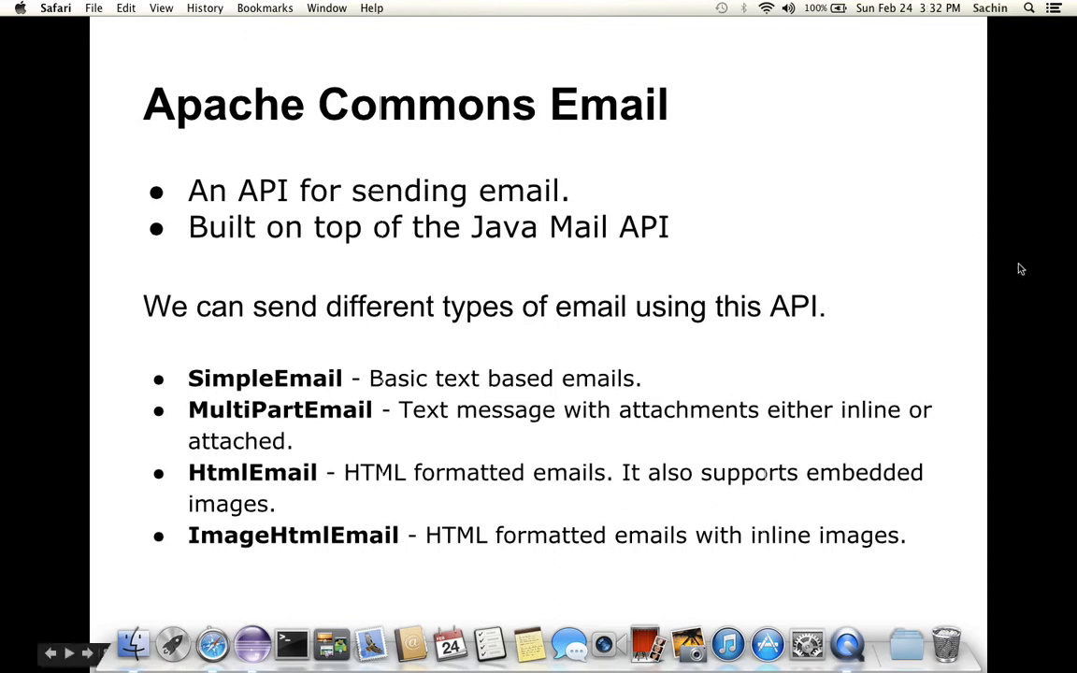
mouse_move(1031, 269)
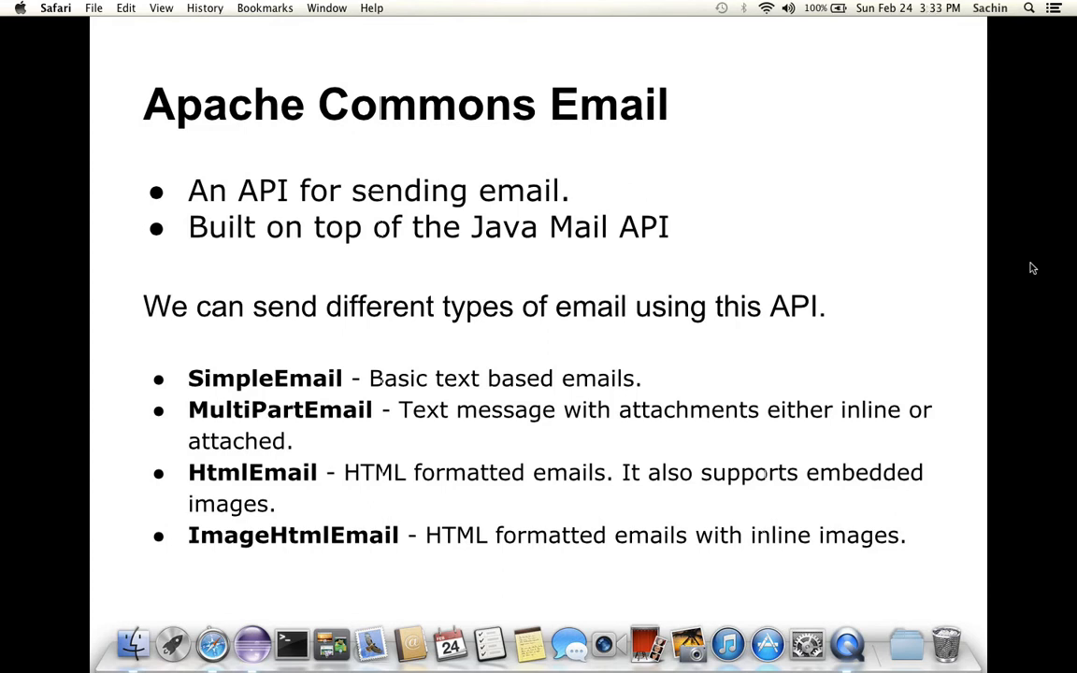
mouse_move(928, 499)
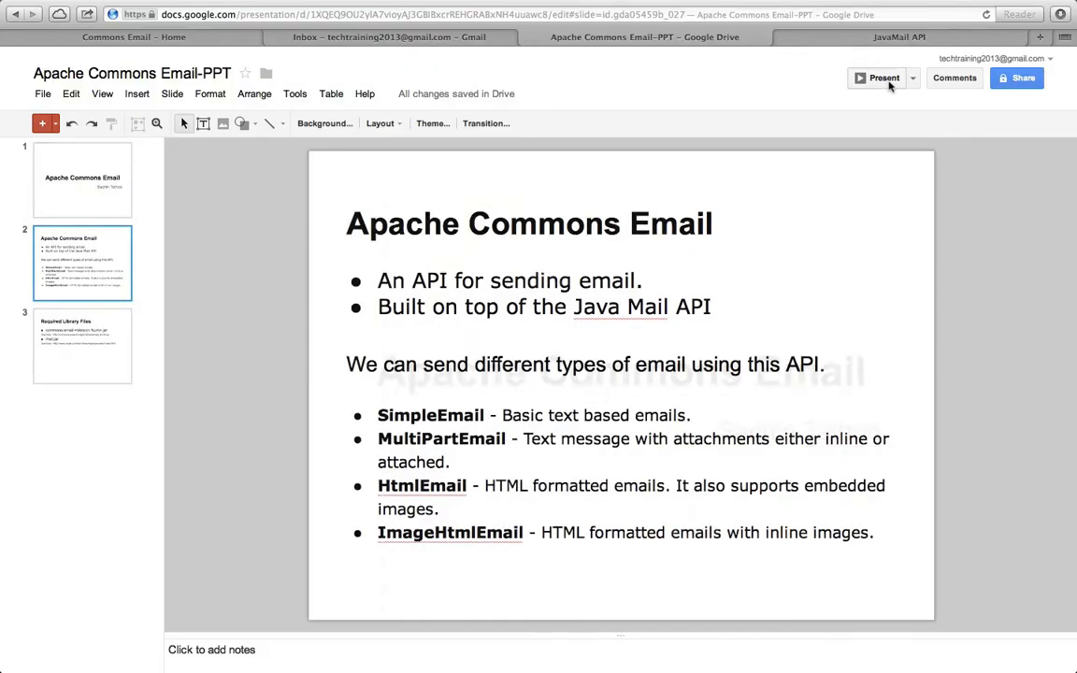
click(882, 78)
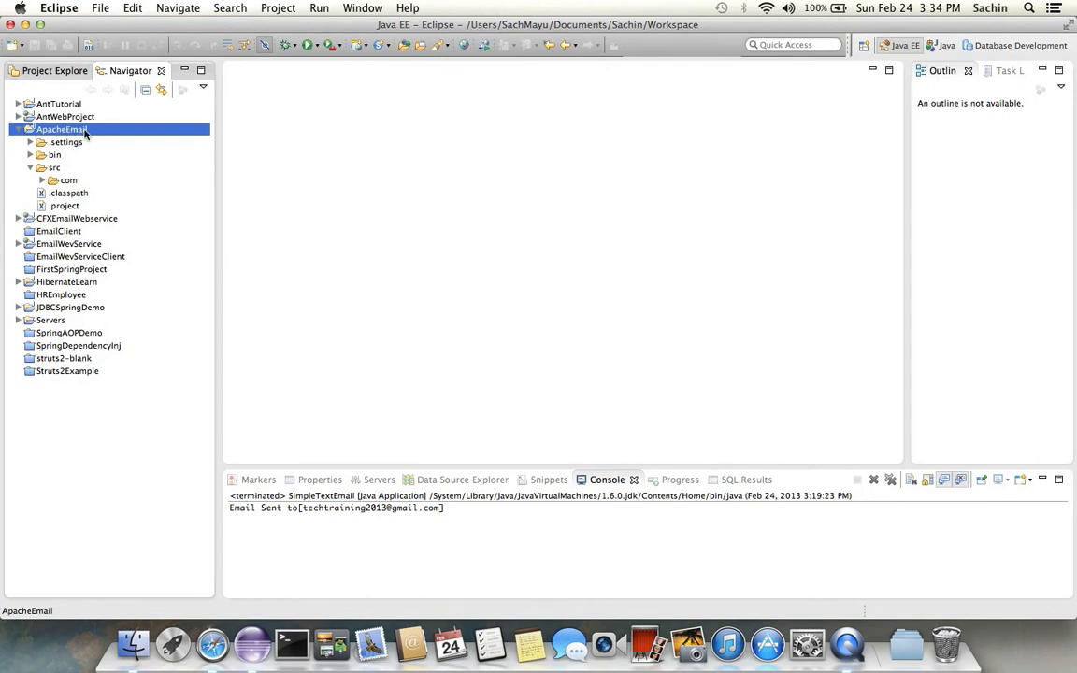
right_click(62, 129)
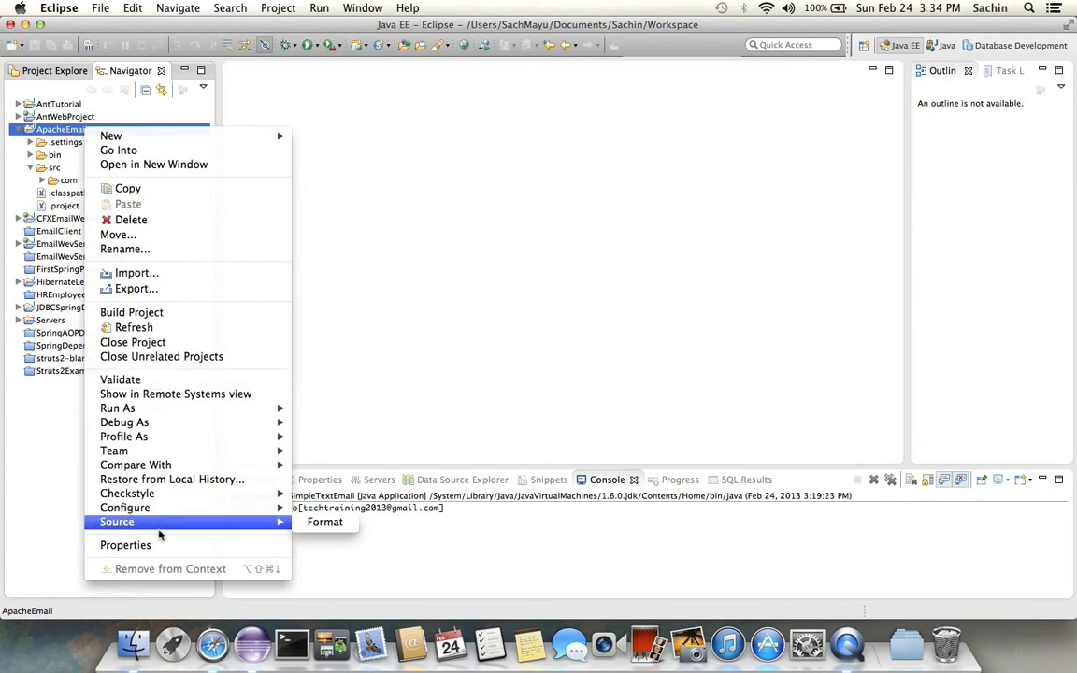
click(125, 546)
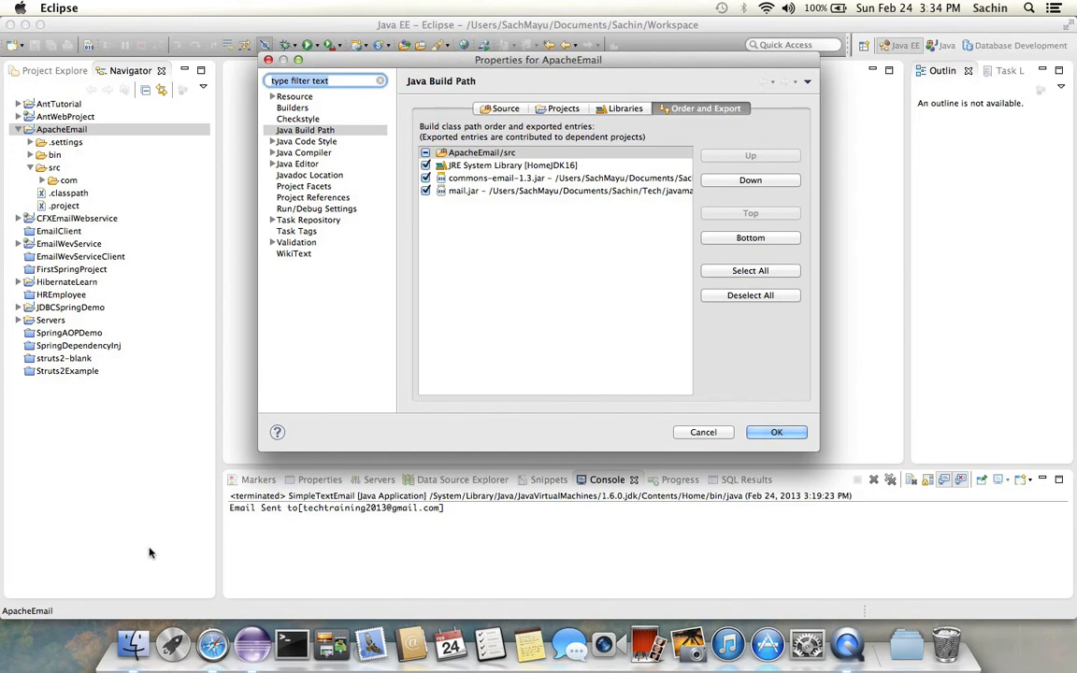
click(624, 109)
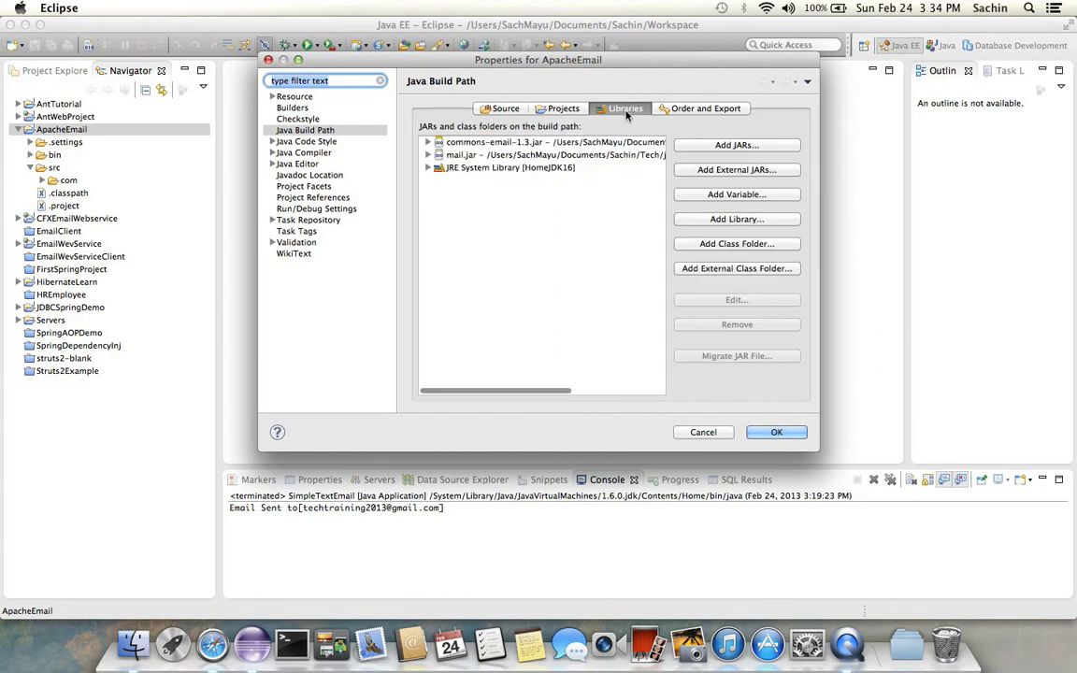
click(551, 142)
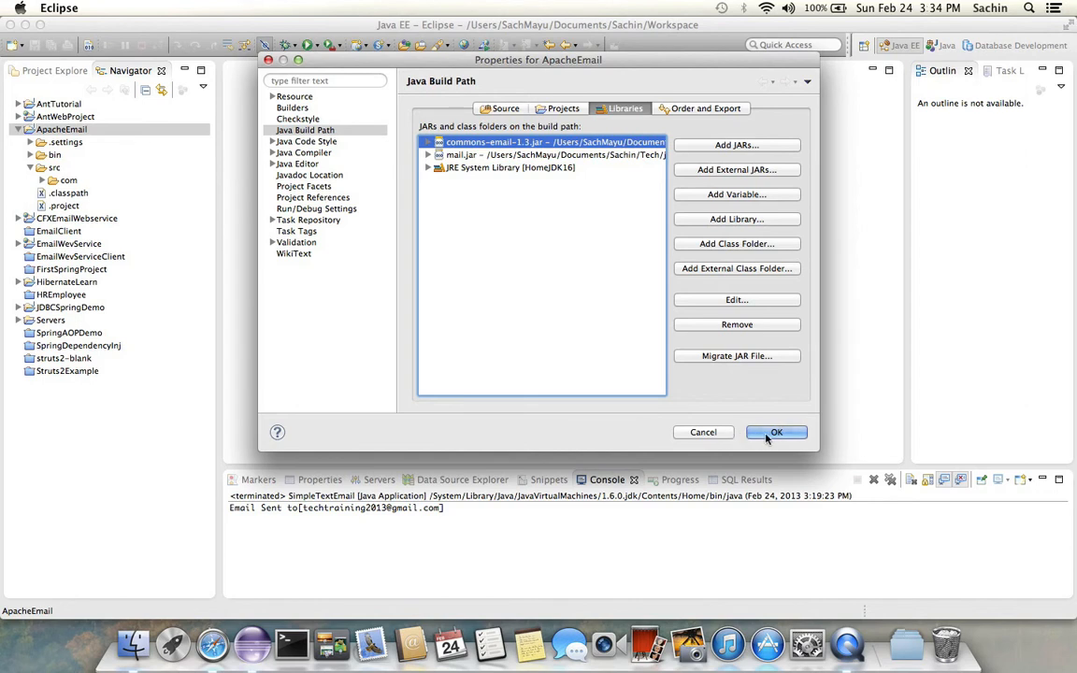
click(776, 432)
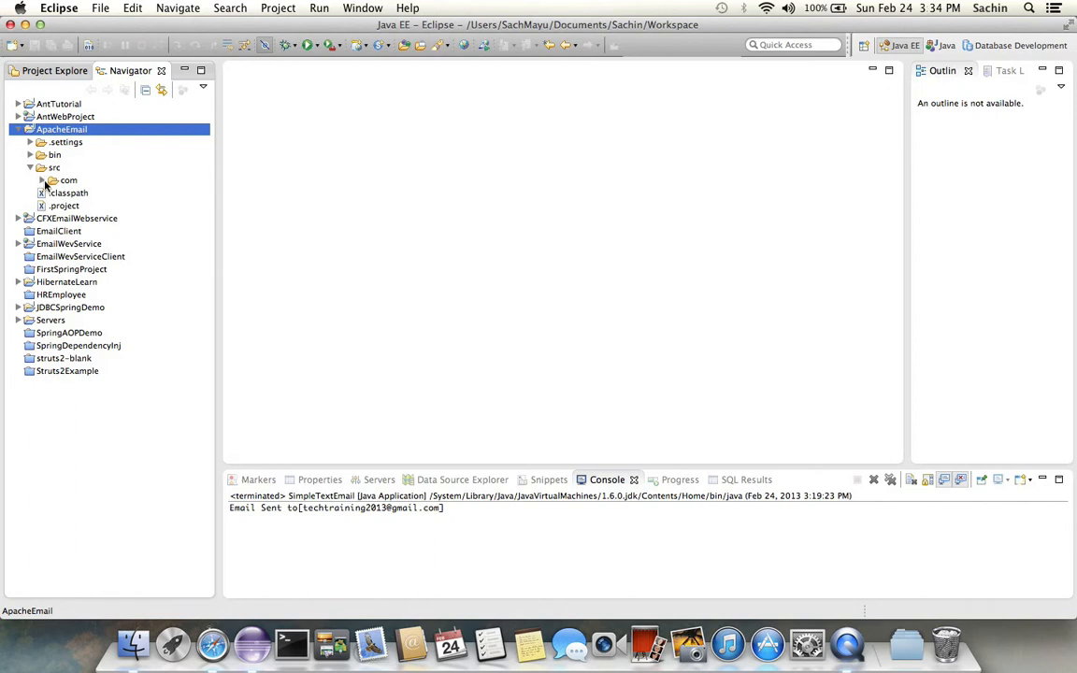
Open SimpleTextEmail.java from src/com/apache/email and review its main method
click(52, 180)
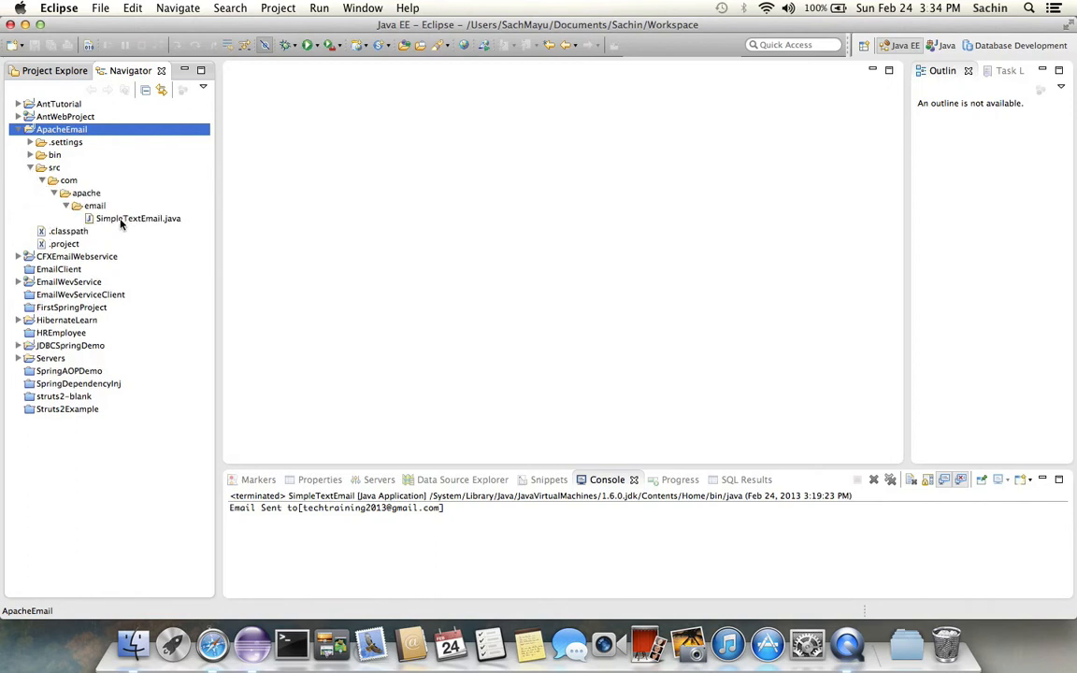
click(138, 216)
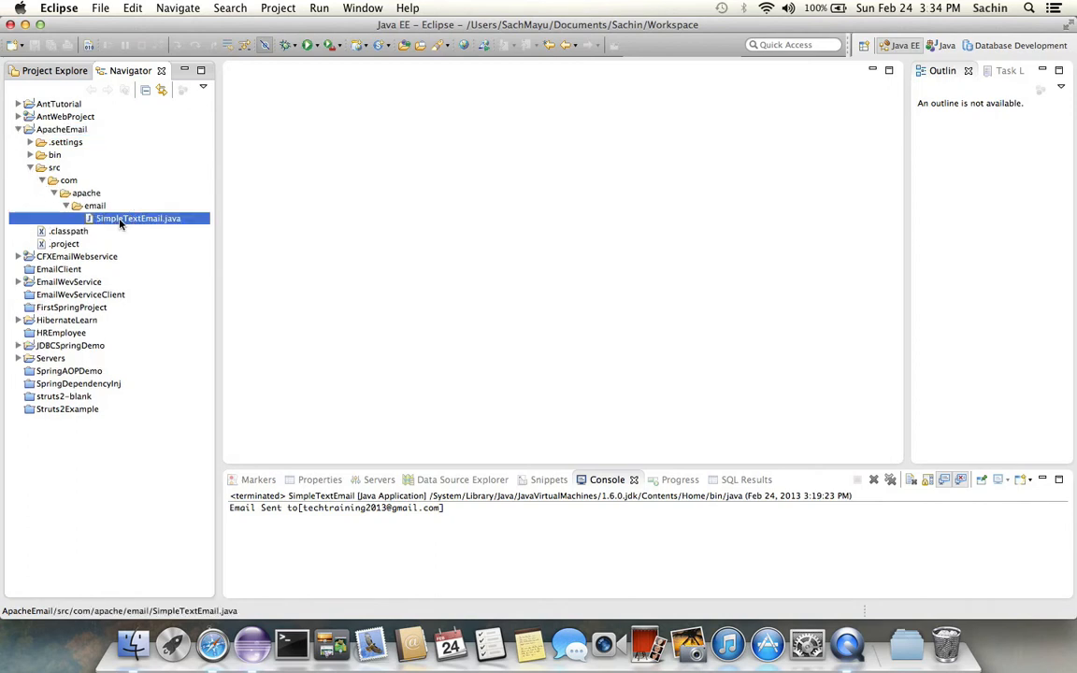
mouse_move(193, 267)
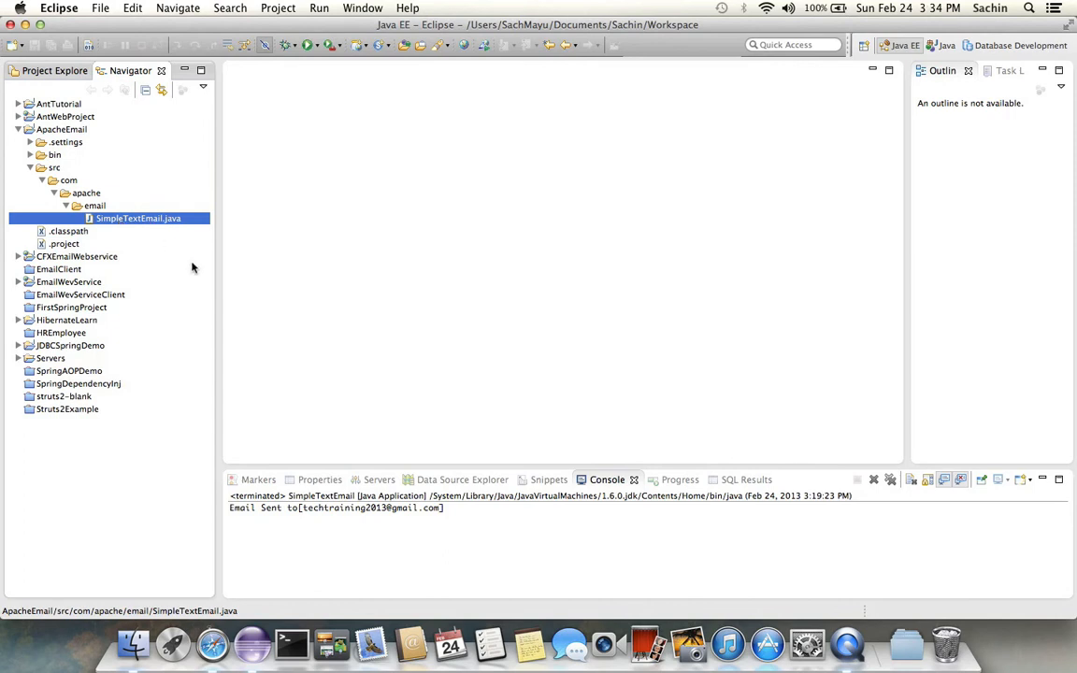
mouse_move(142, 228)
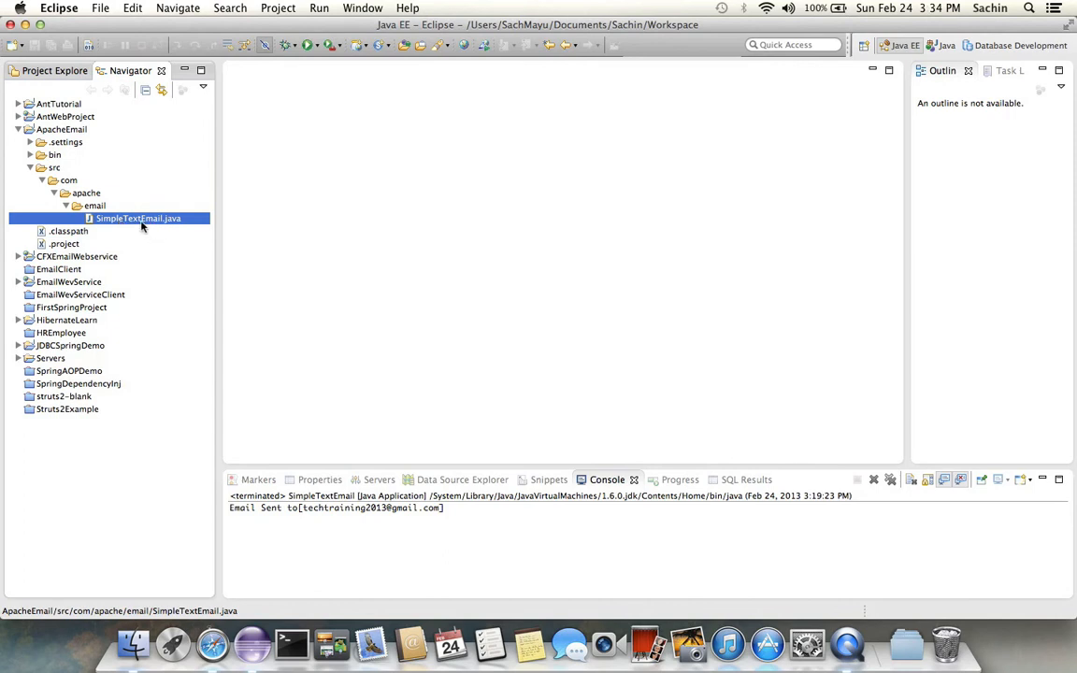
right_click(138, 217)
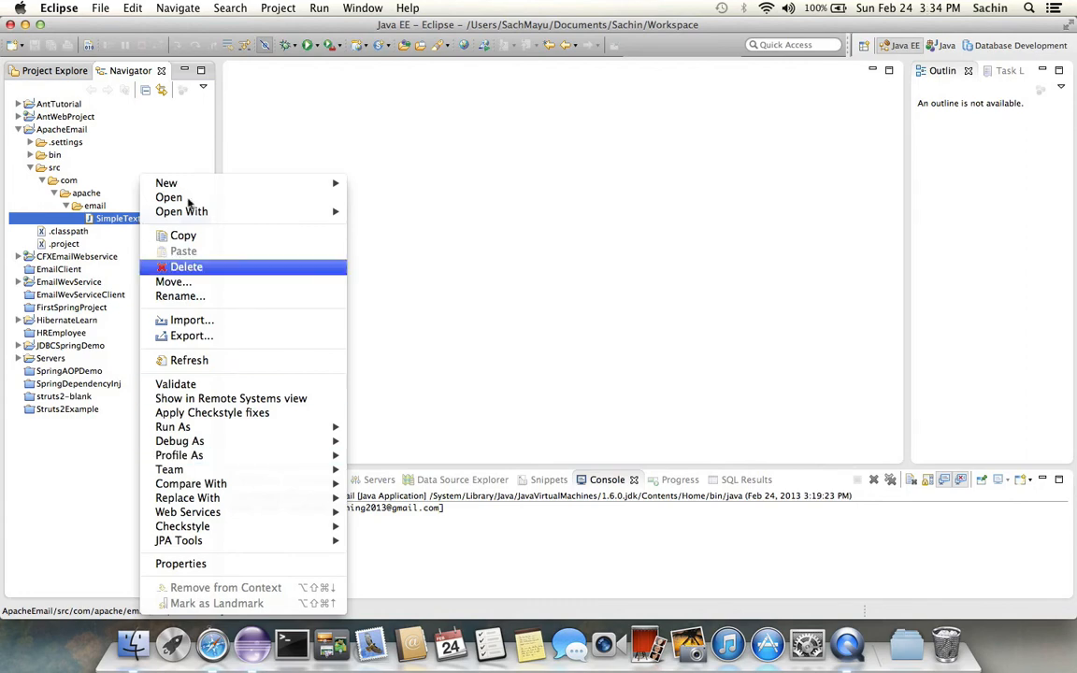
click(168, 197)
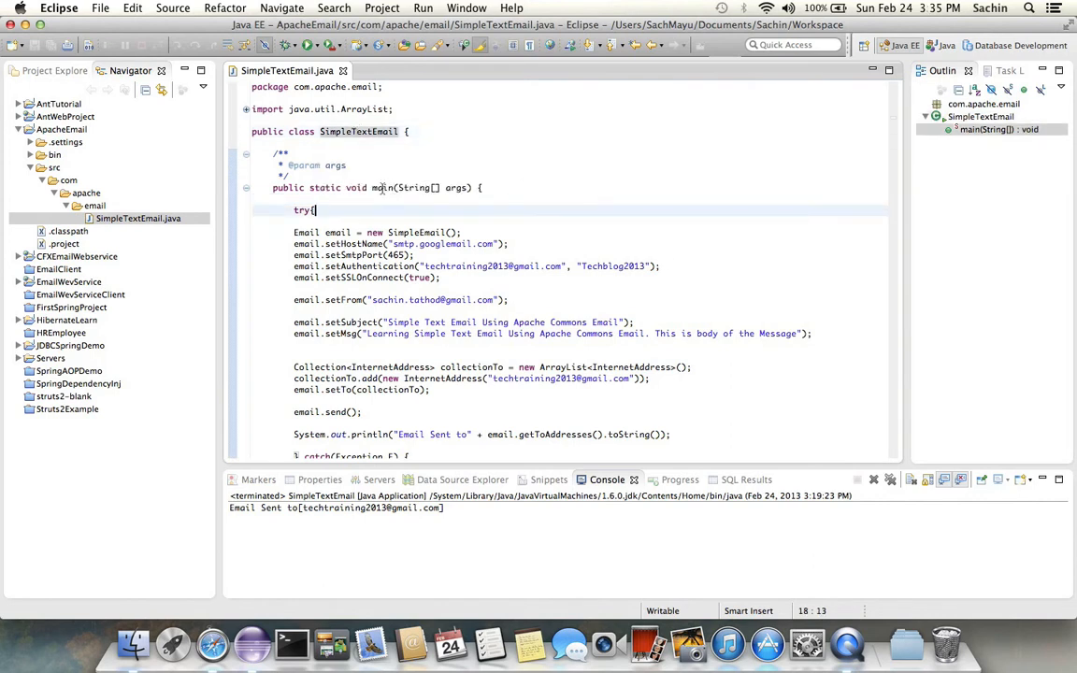
click(591, 198)
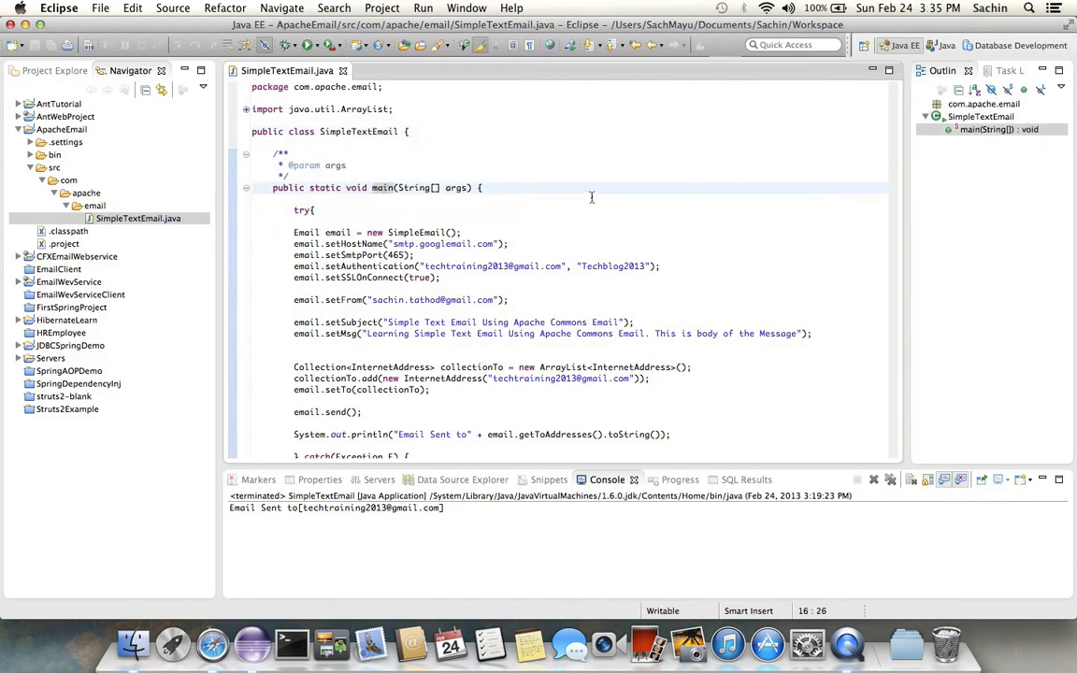
scroll(down, 3)
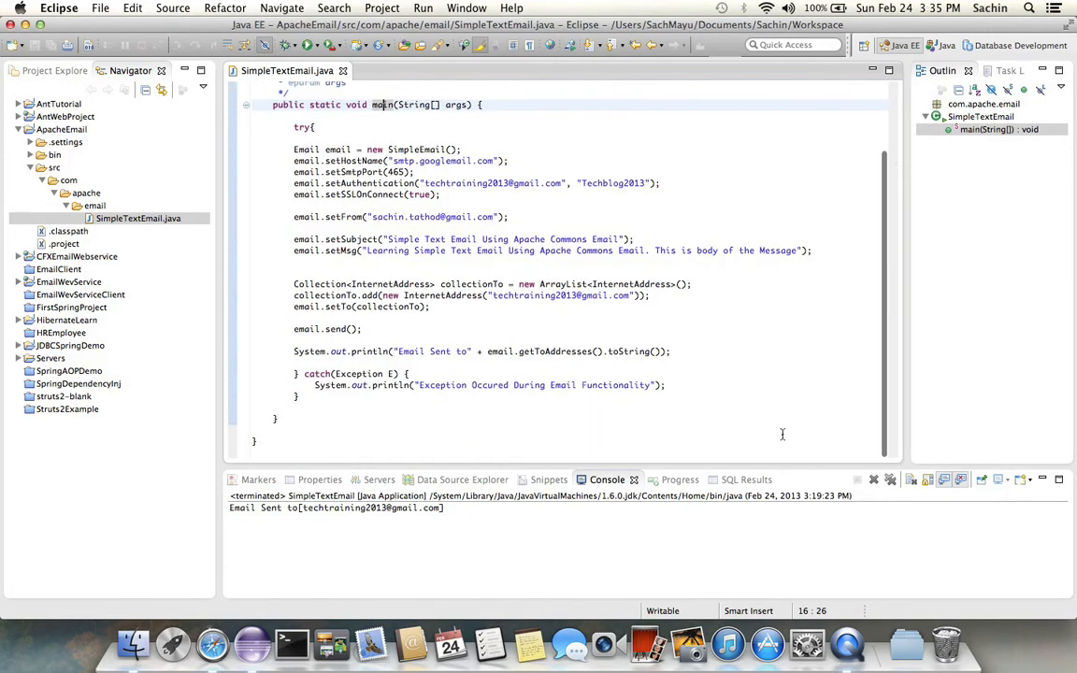
scroll(up, 3)
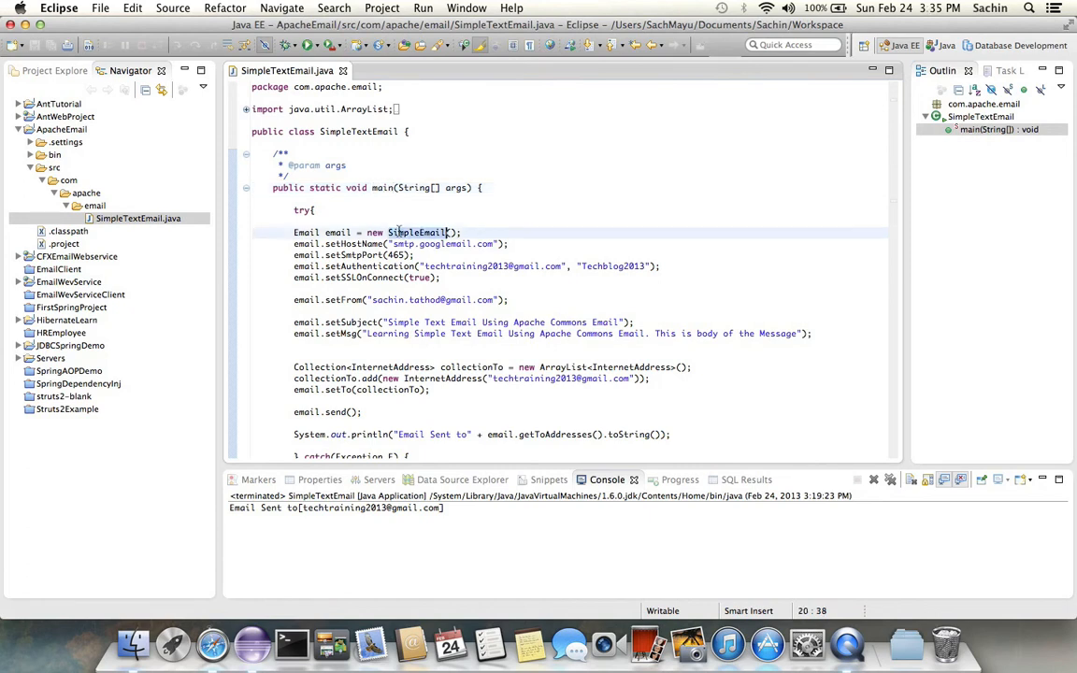
mouse_move(548, 221)
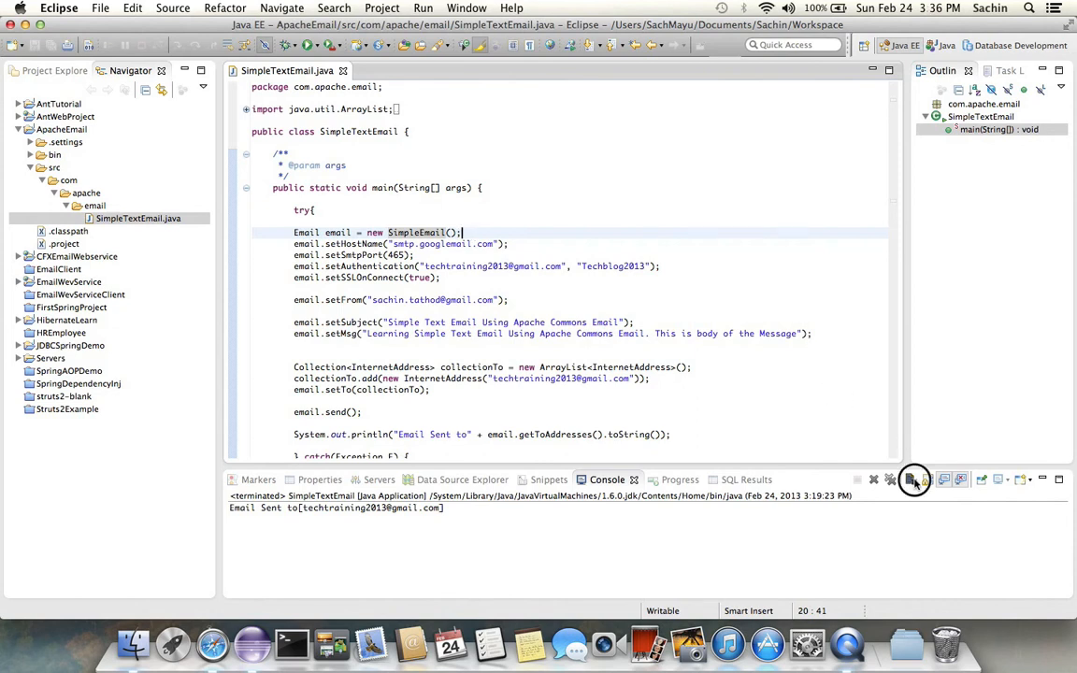
click(909, 478)
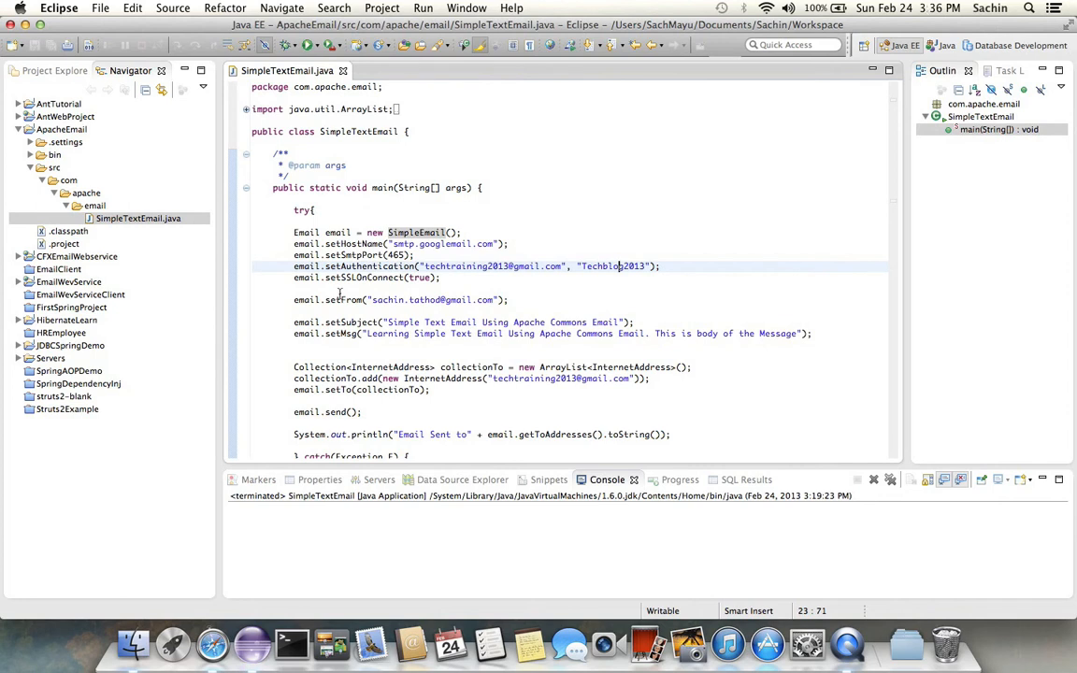
click(348, 299)
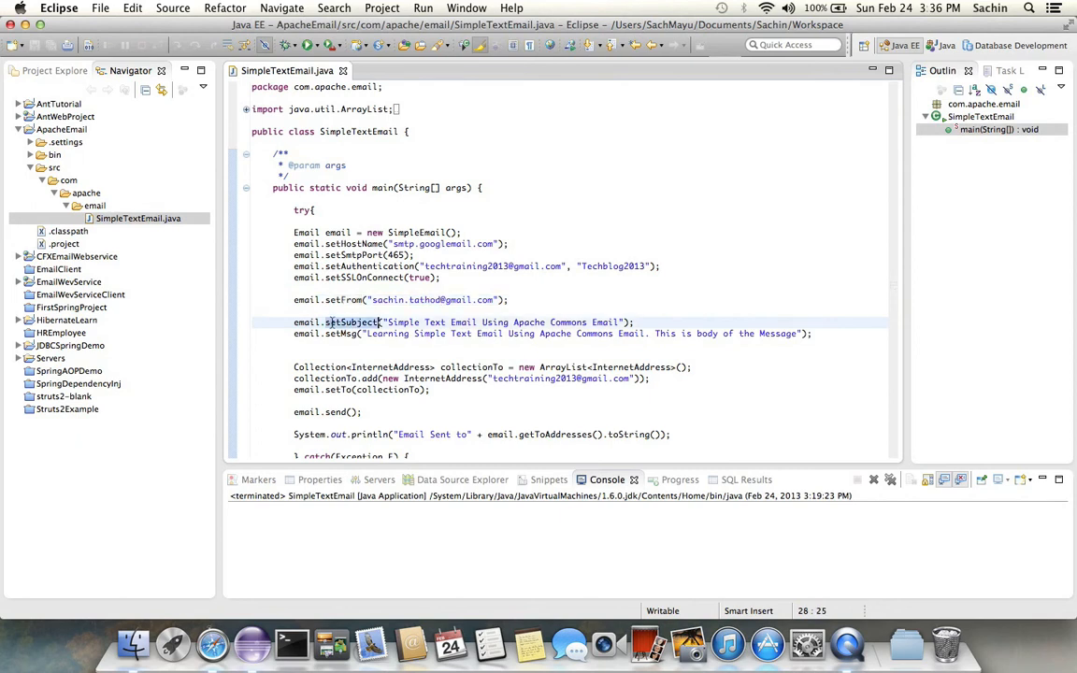
mouse_move(351, 322)
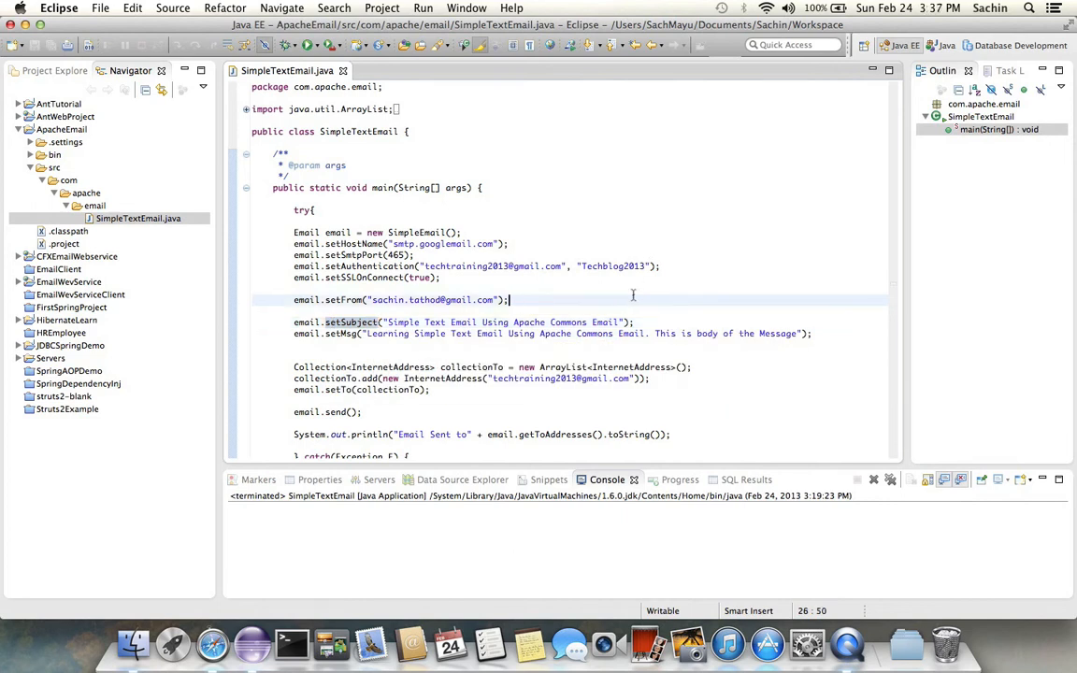
mouse_move(364, 314)
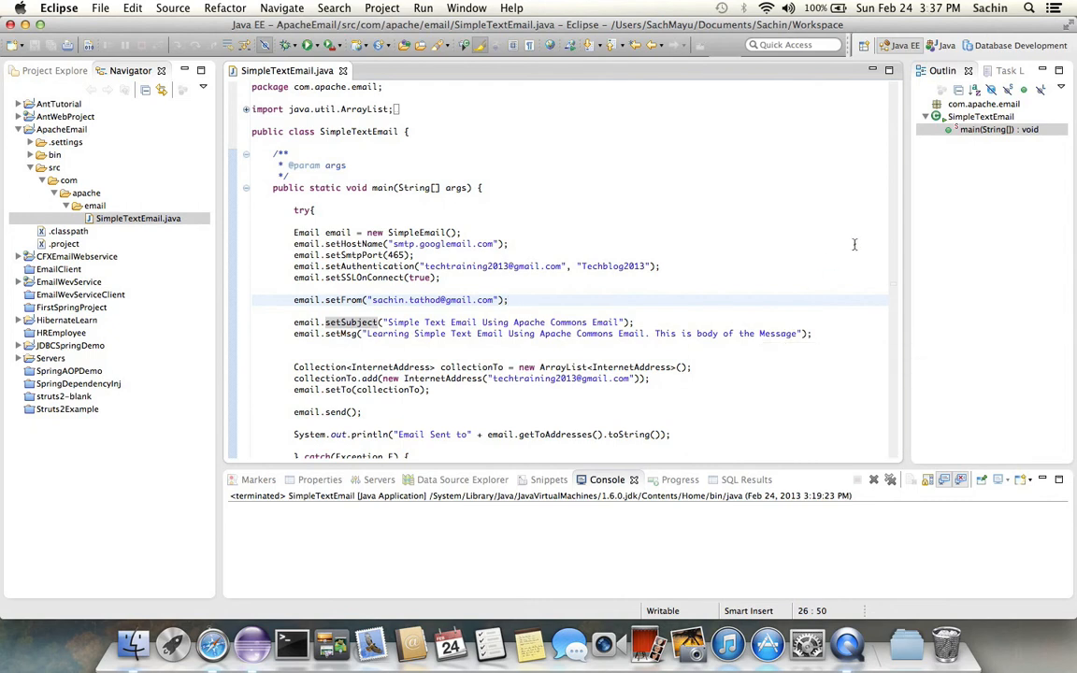
mouse_move(348, 333)
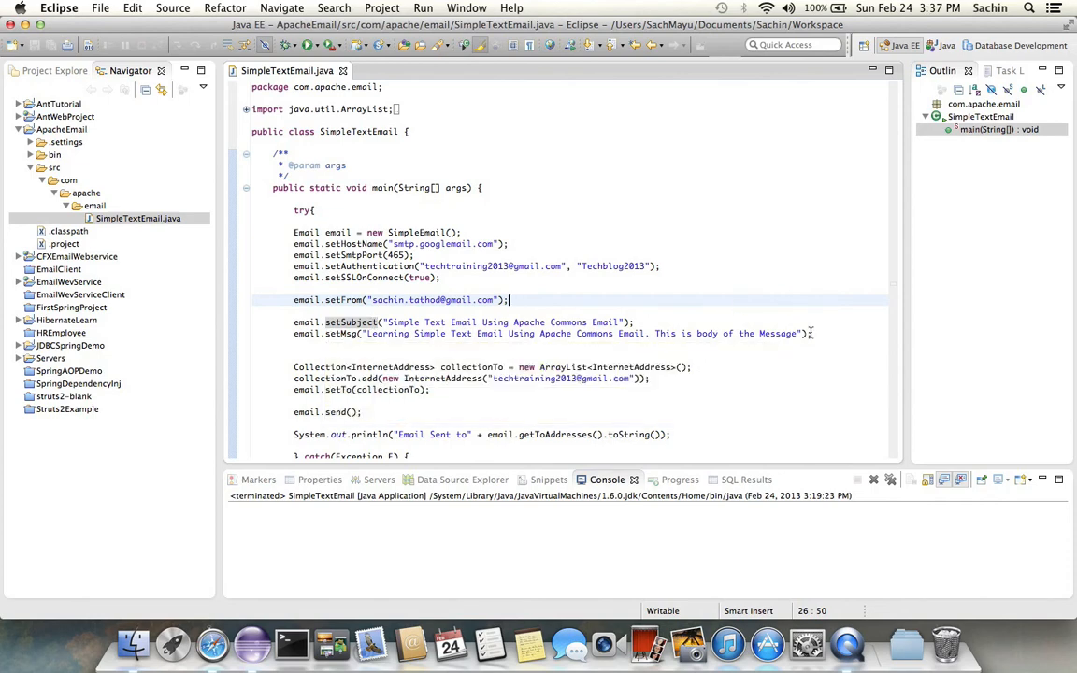
mouse_move(830, 392)
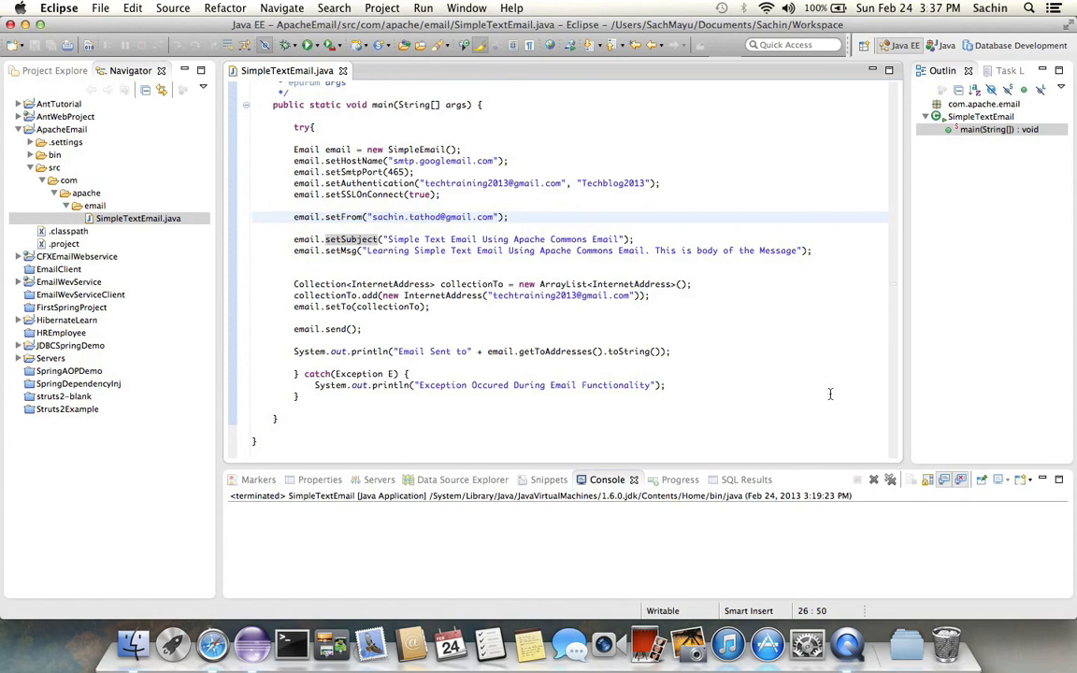
click(471, 284)
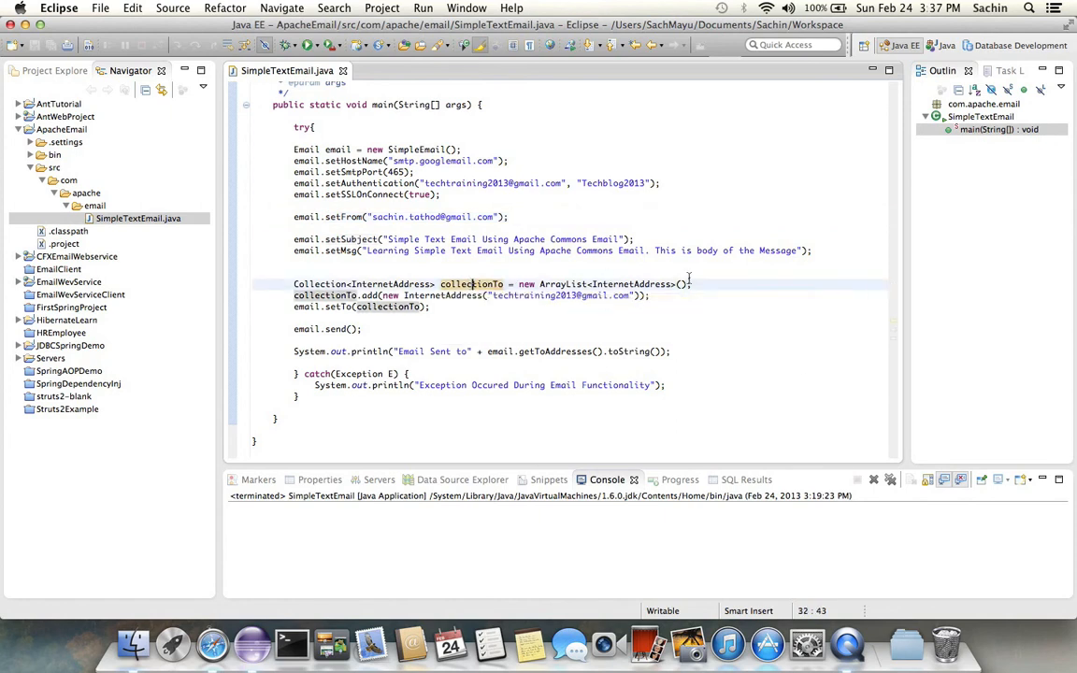
mouse_move(729, 336)
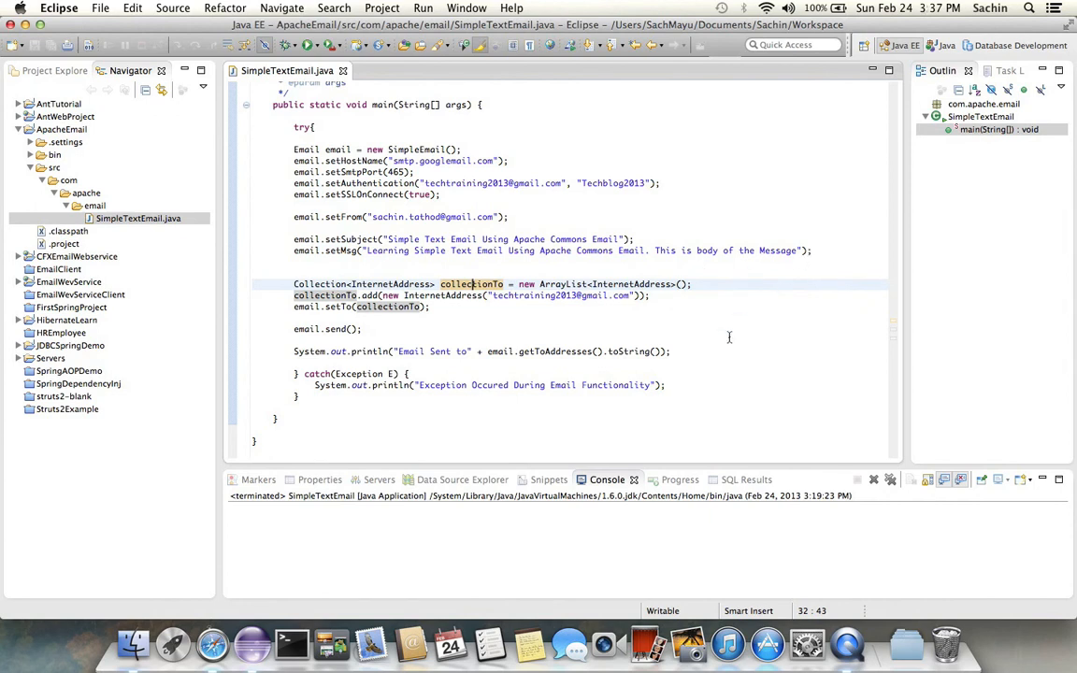
mouse_move(505, 303)
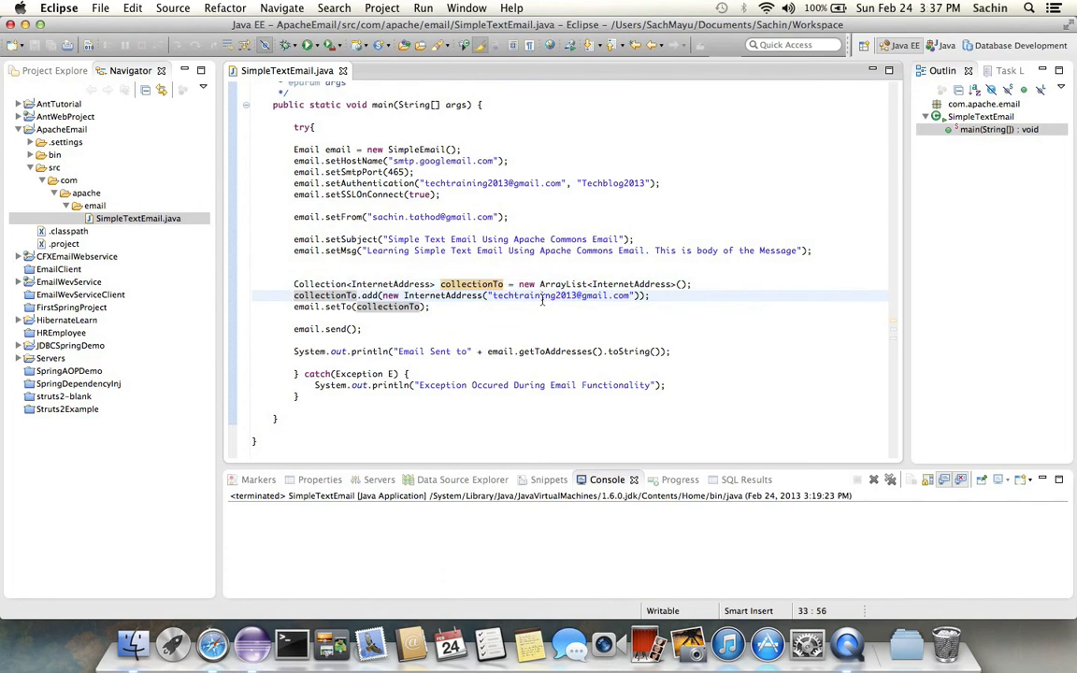
mouse_move(691, 314)
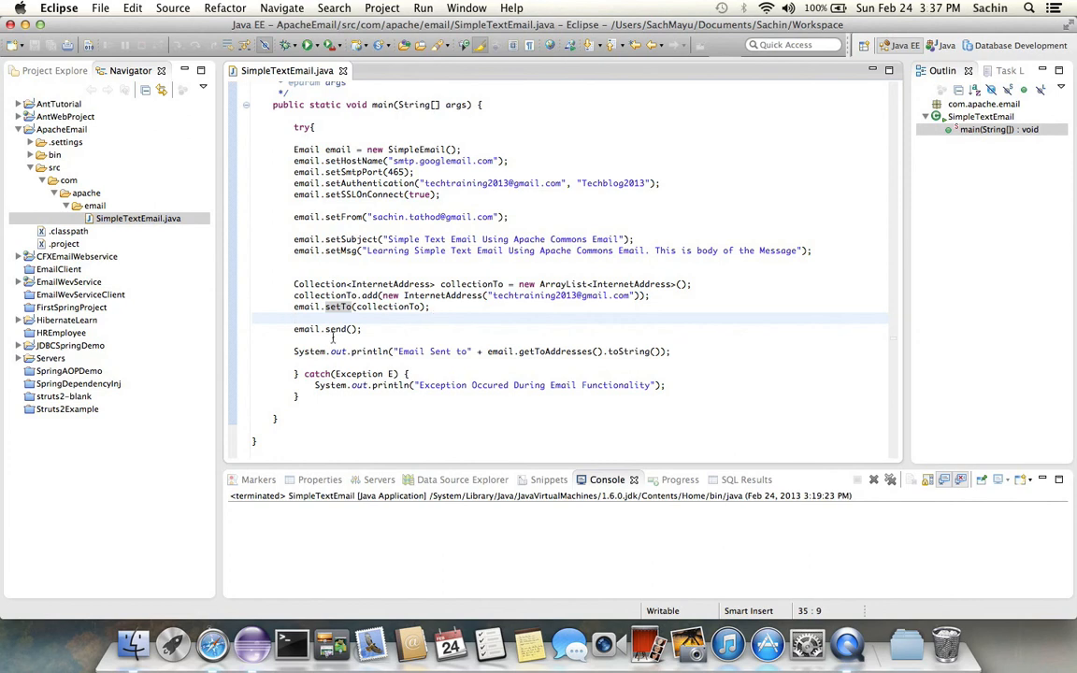
click(445, 329)
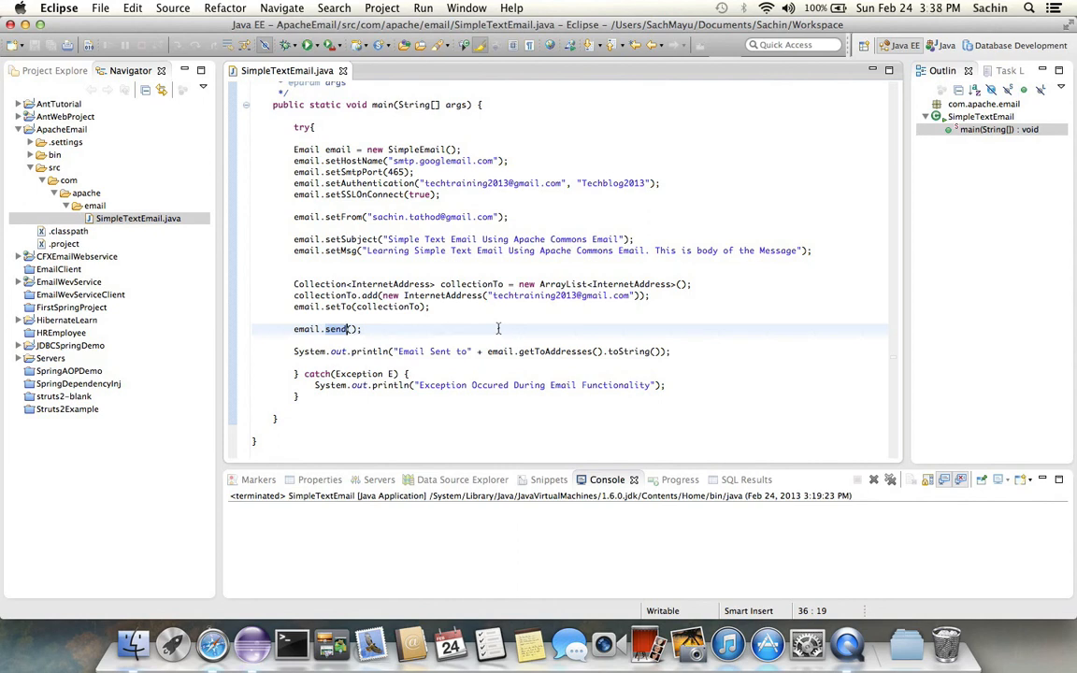
mouse_move(456, 202)
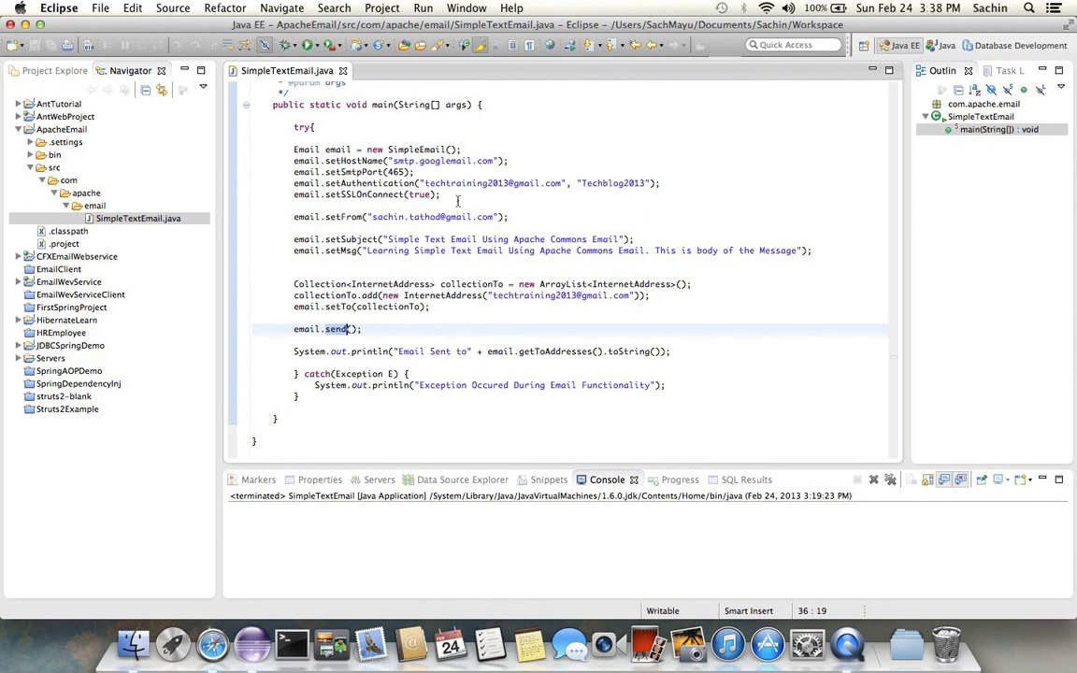
Run SimpleTextEmail as a Java Application and check 'Email Sent' in the console
right_click(336, 329)
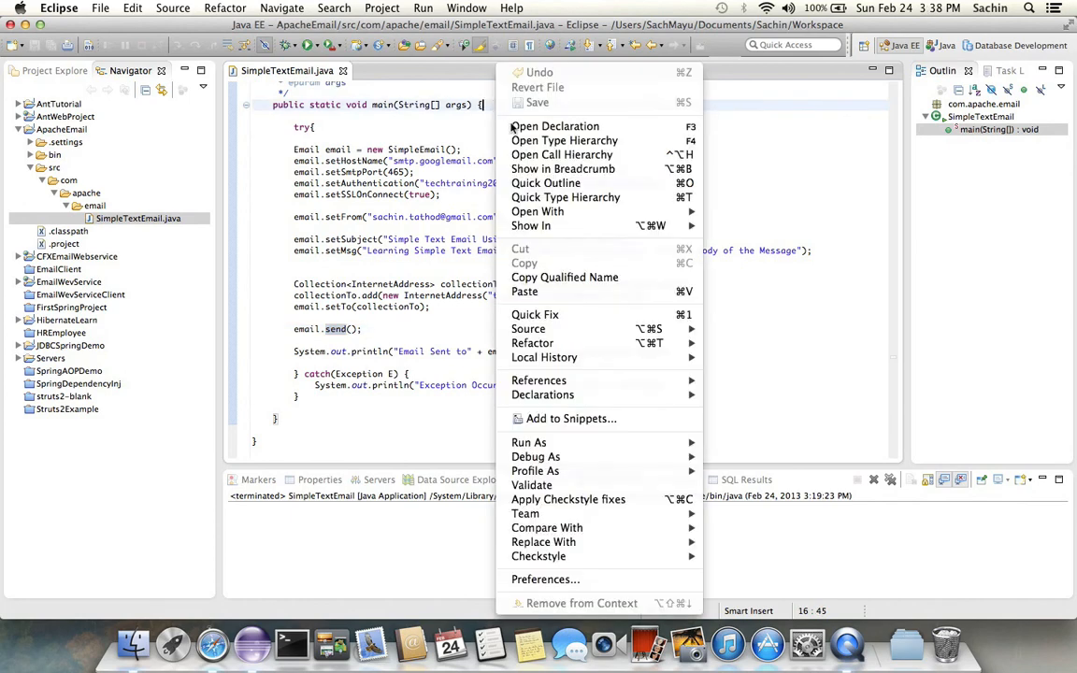
mouse_move(527, 441)
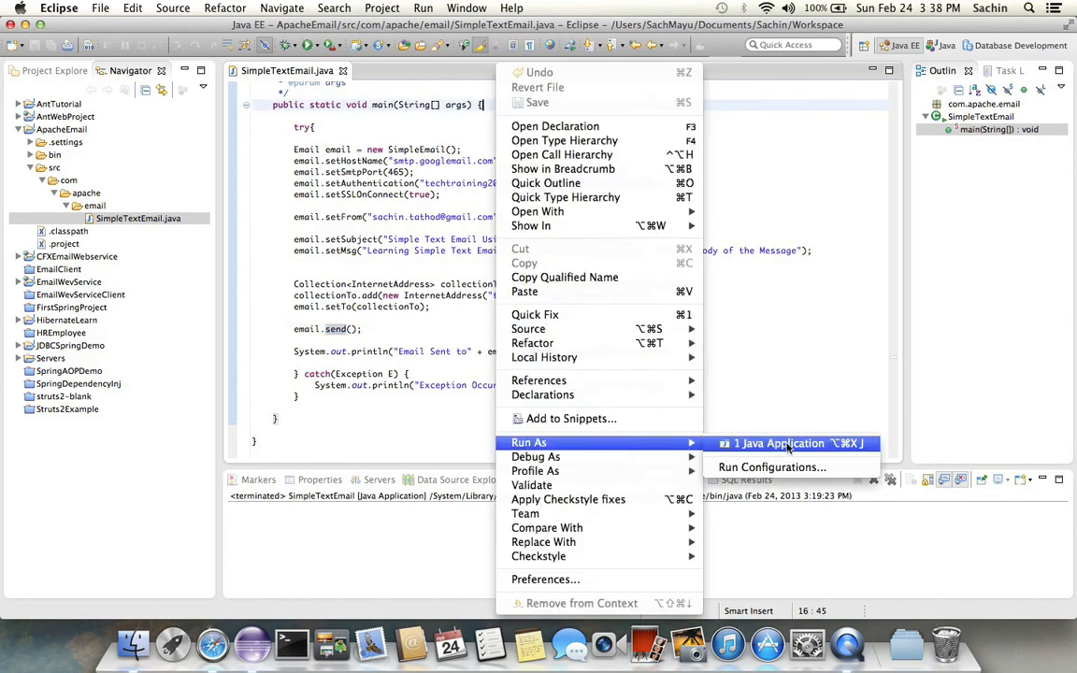
click(777, 443)
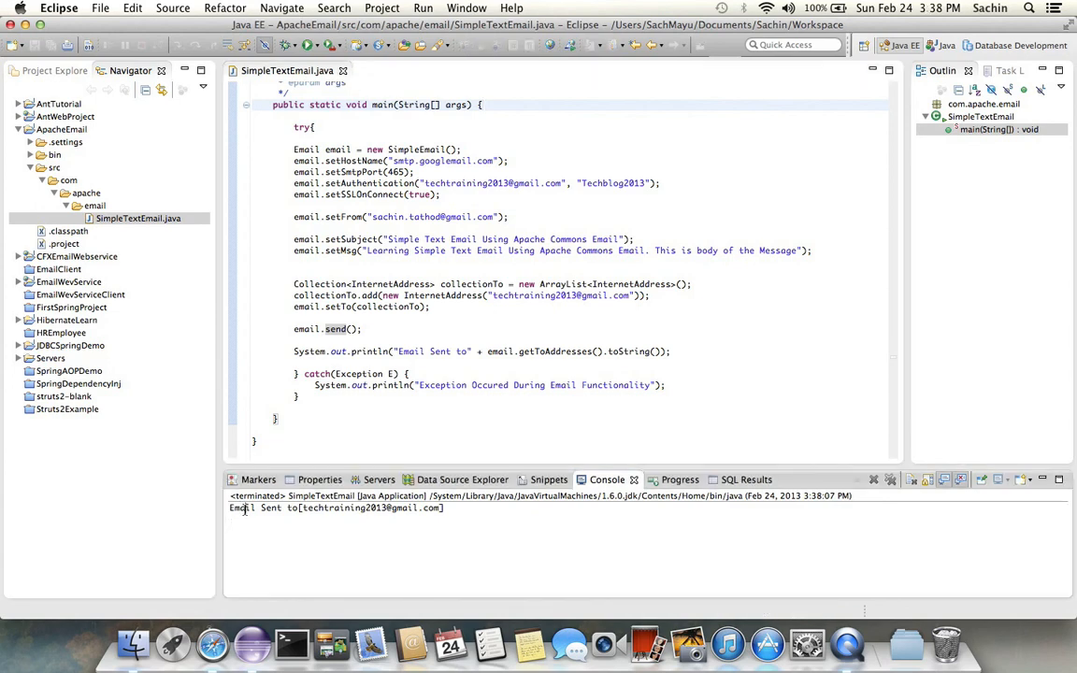
double_click(344, 508)
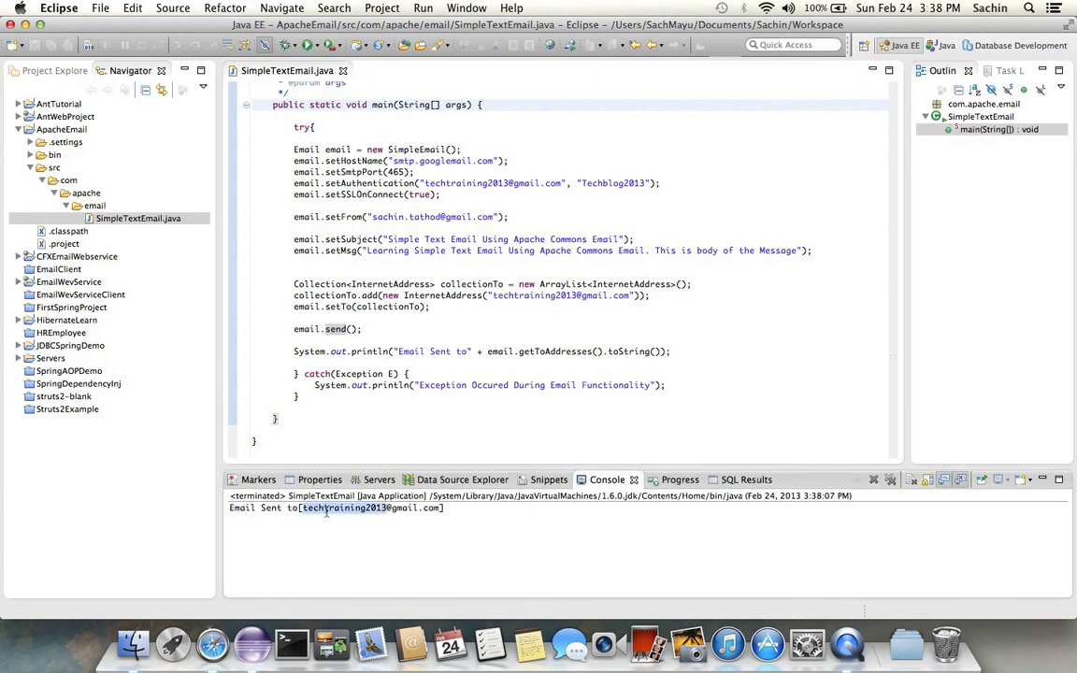
mouse_move(214, 643)
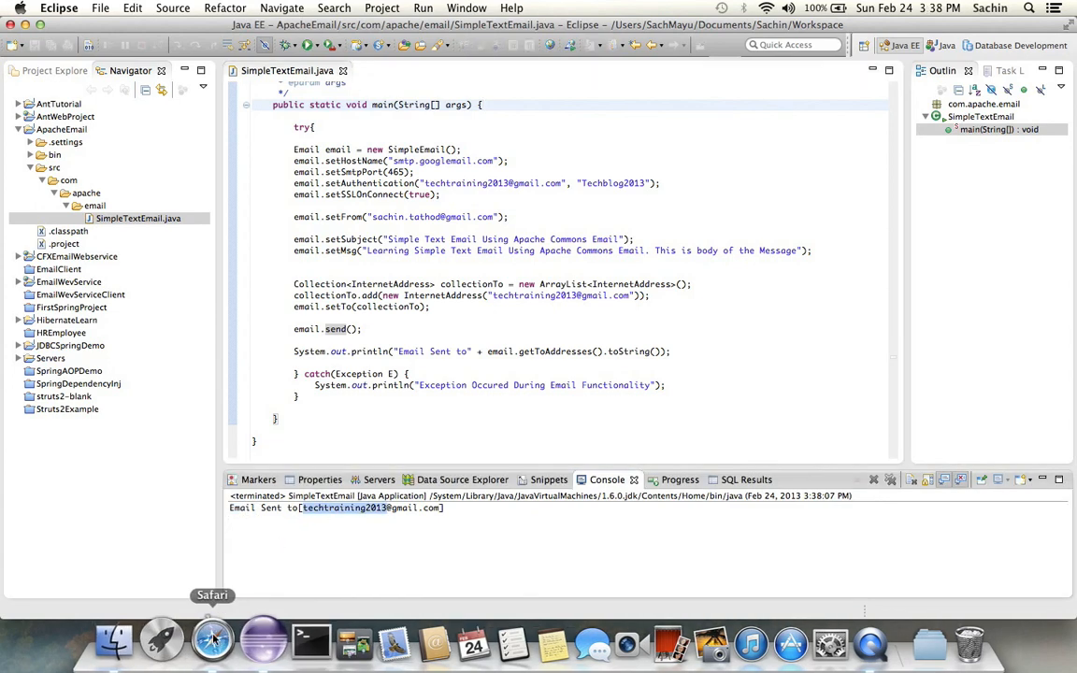
Read the received 'Simple Text Email Using Apache Commons Email' message in Gmail and return to the inbox
click(213, 641)
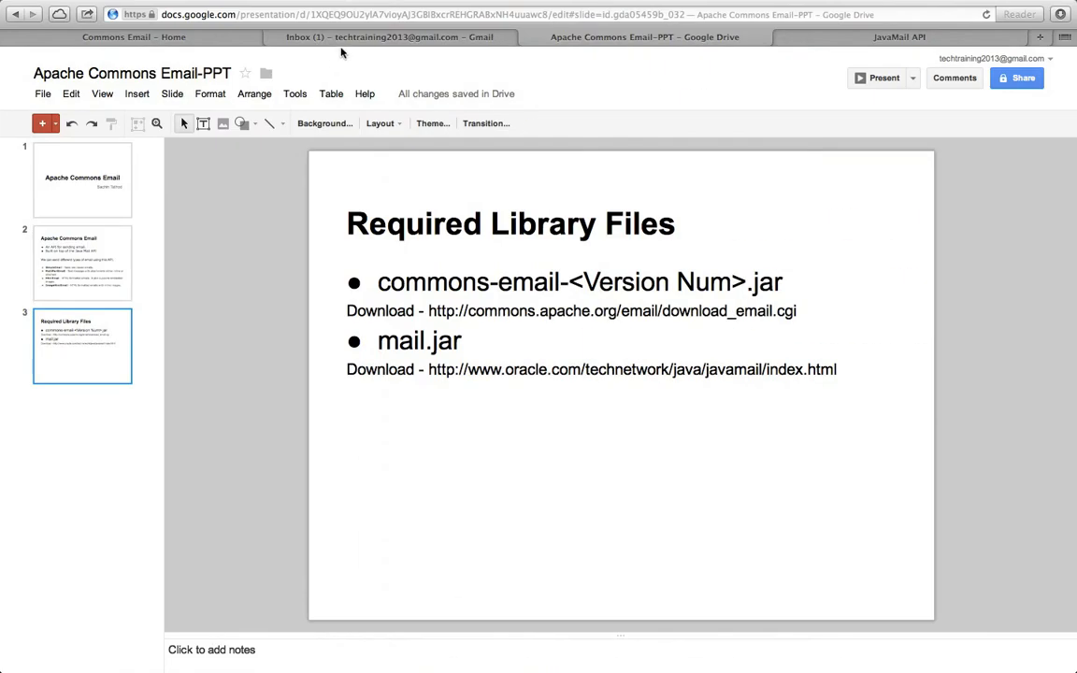
click(383, 37)
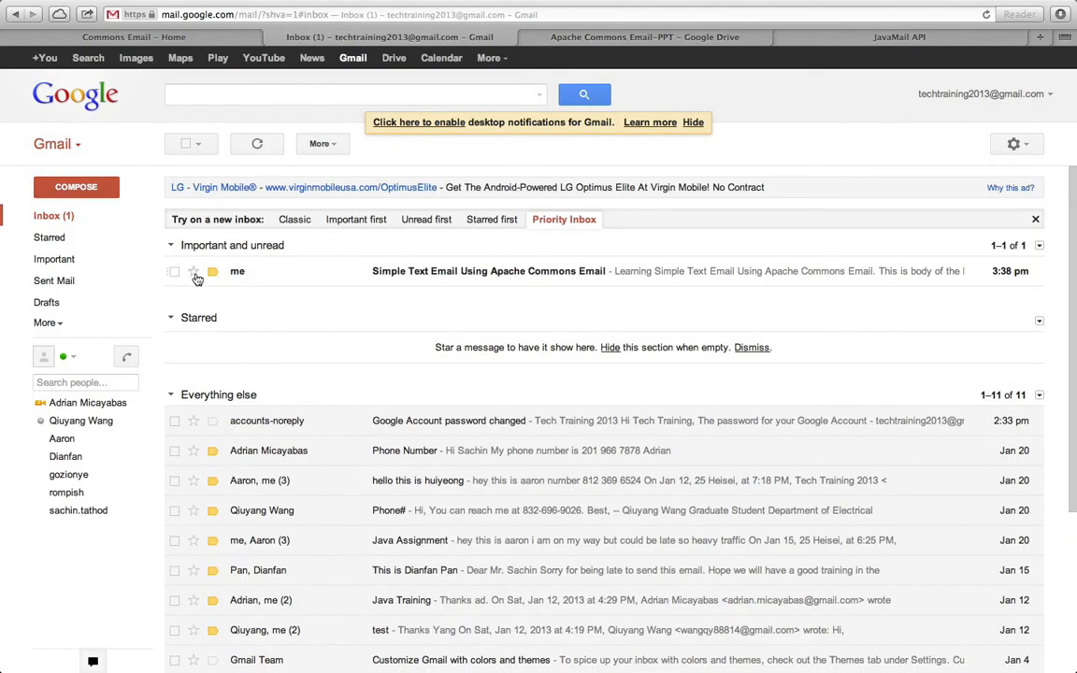
mouse_move(471, 291)
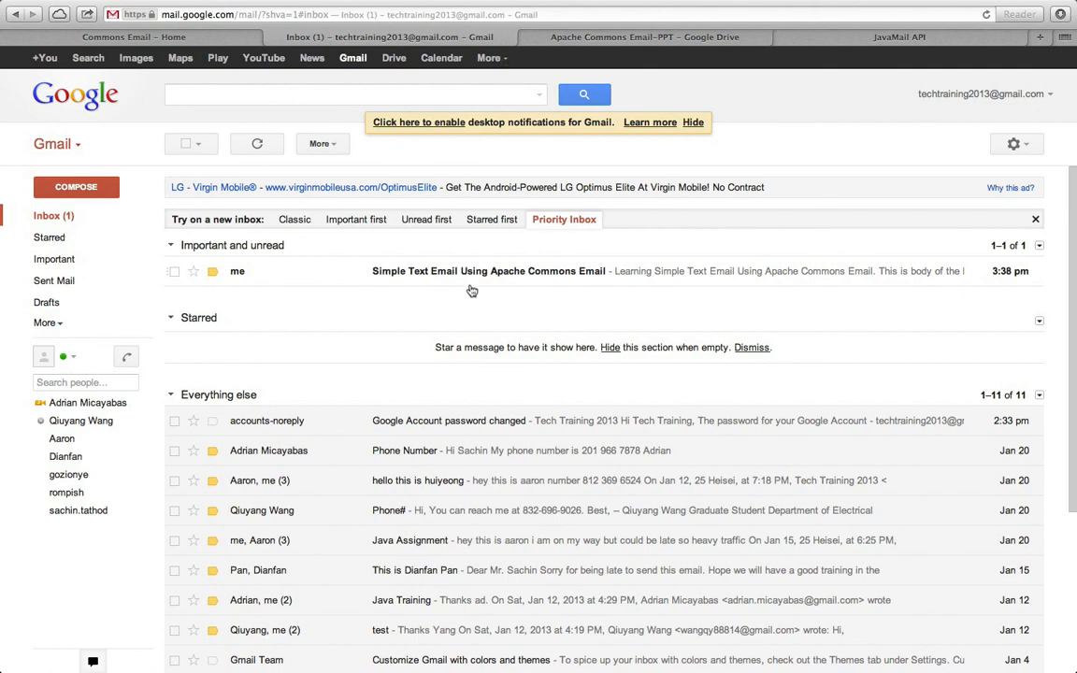
click(488, 271)
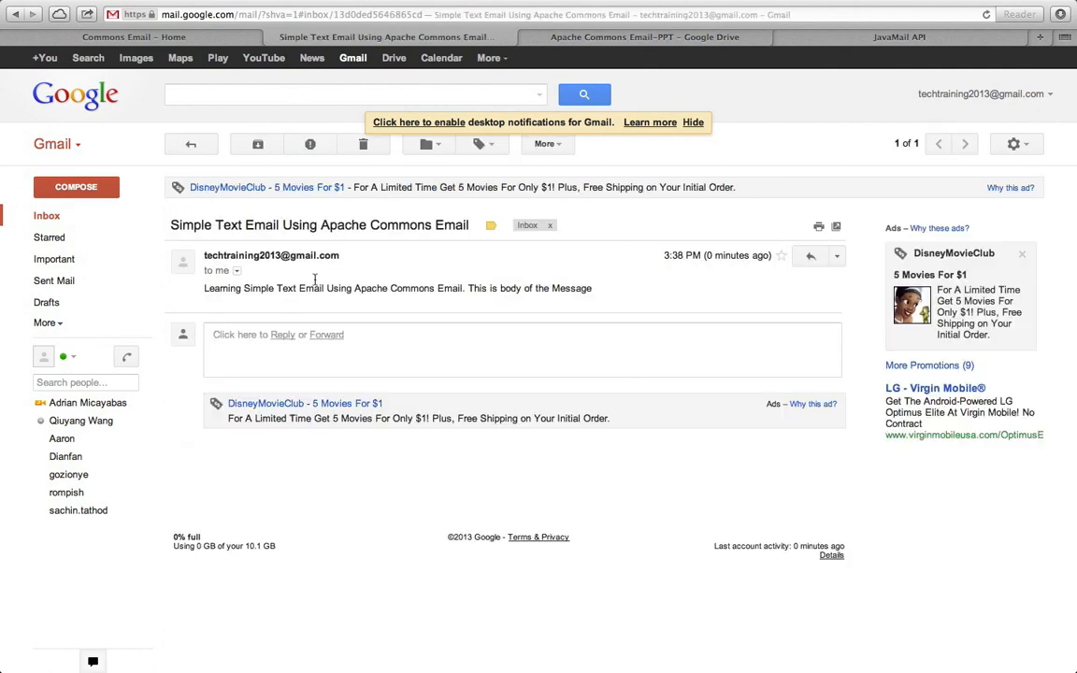
double_click(220, 288)
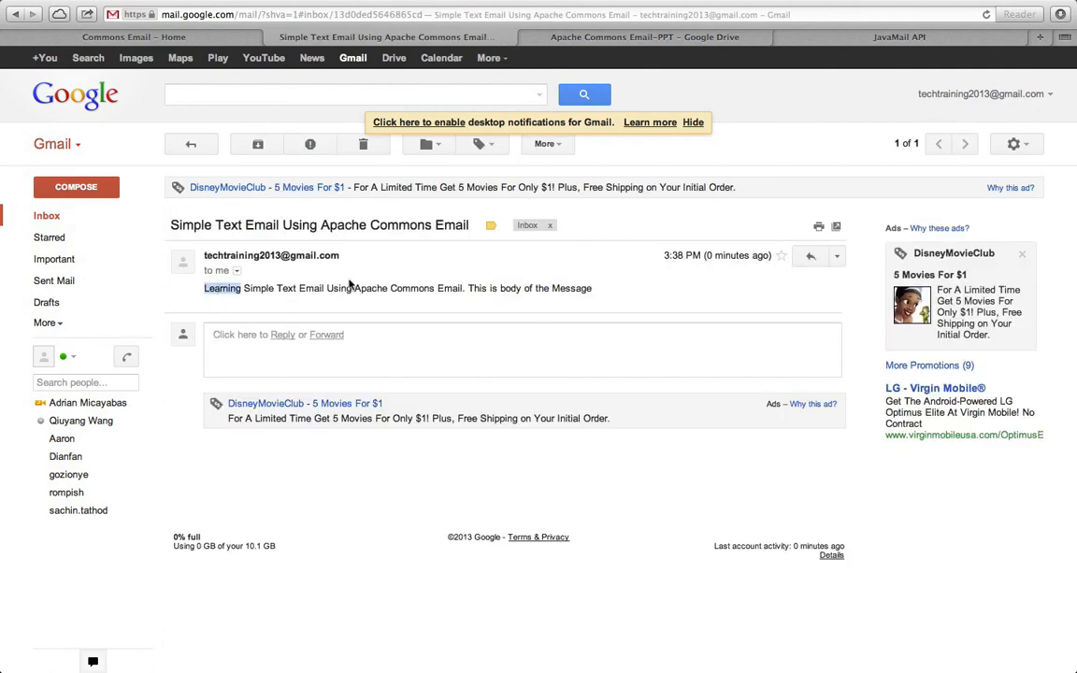
double_click(338, 288)
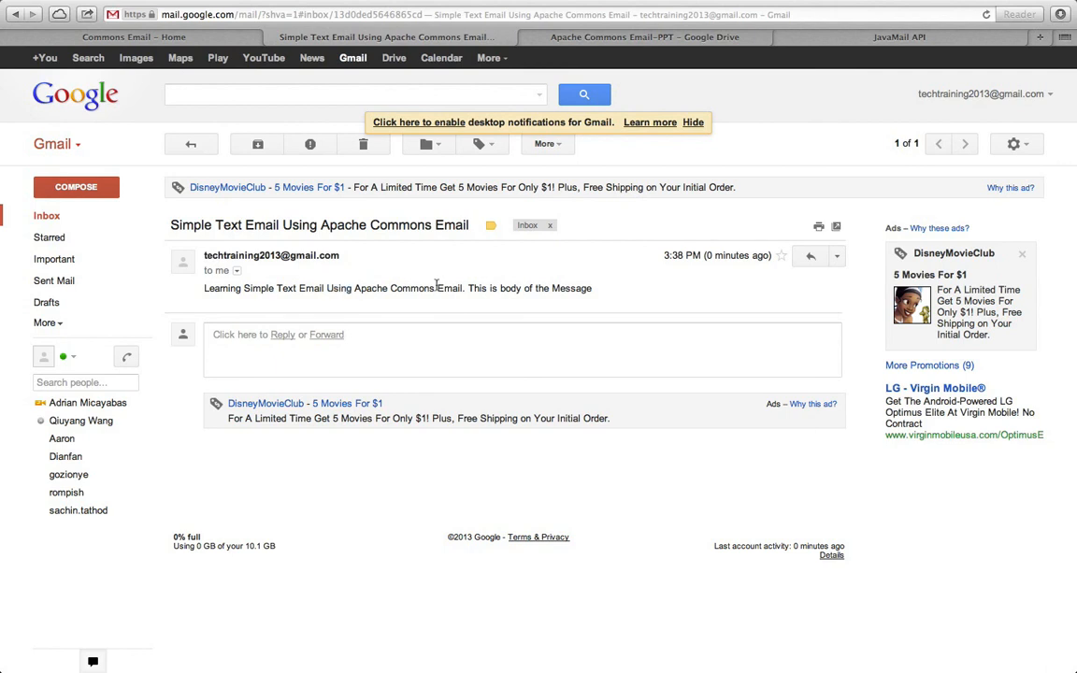
click(191, 142)
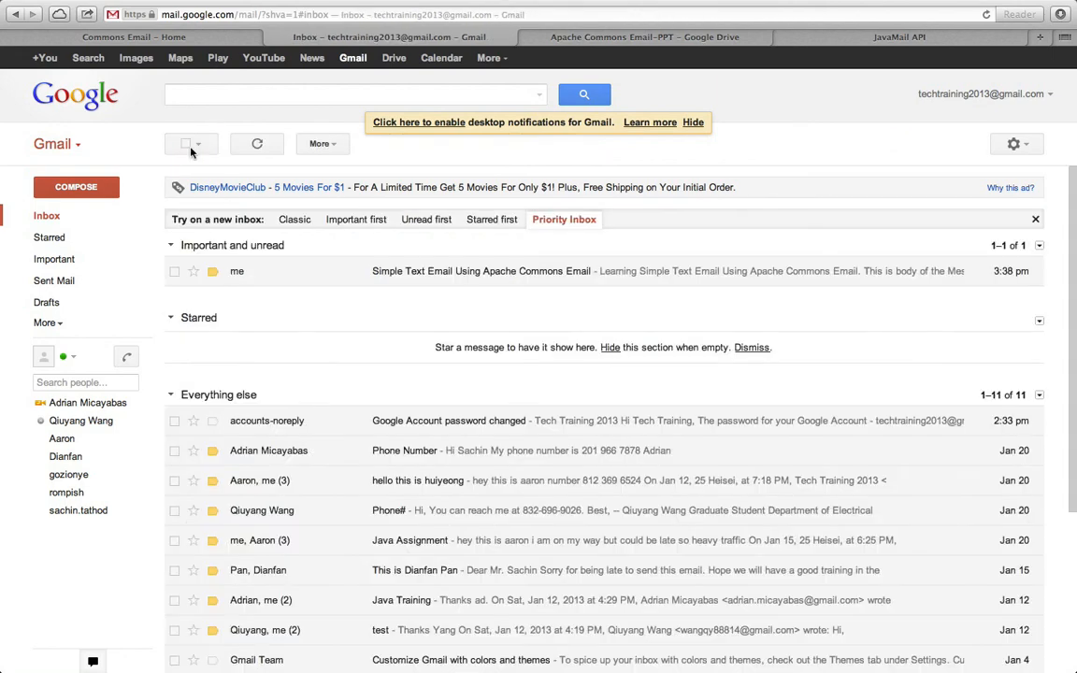